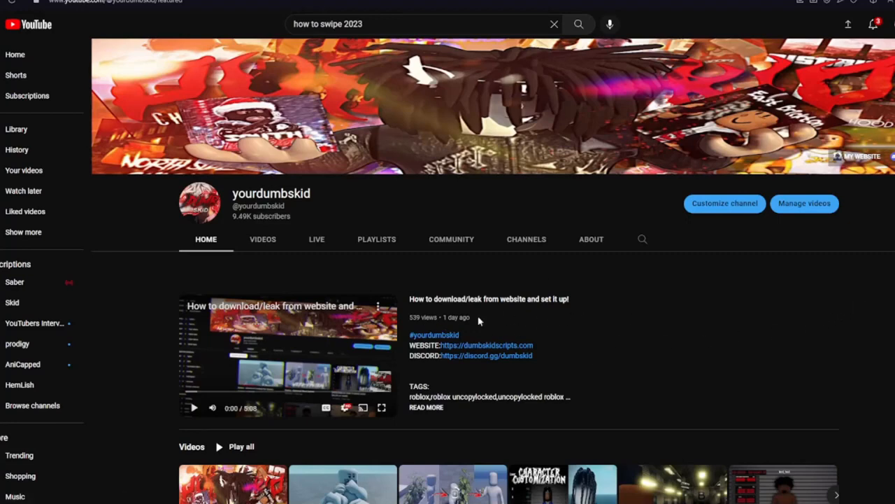
pyautogui.moveTo(417, 310)
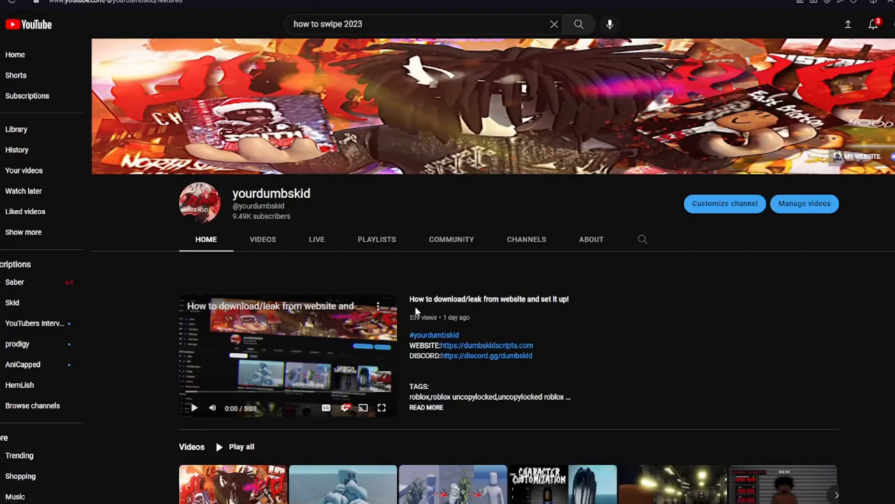
pyautogui.moveTo(526, 310)
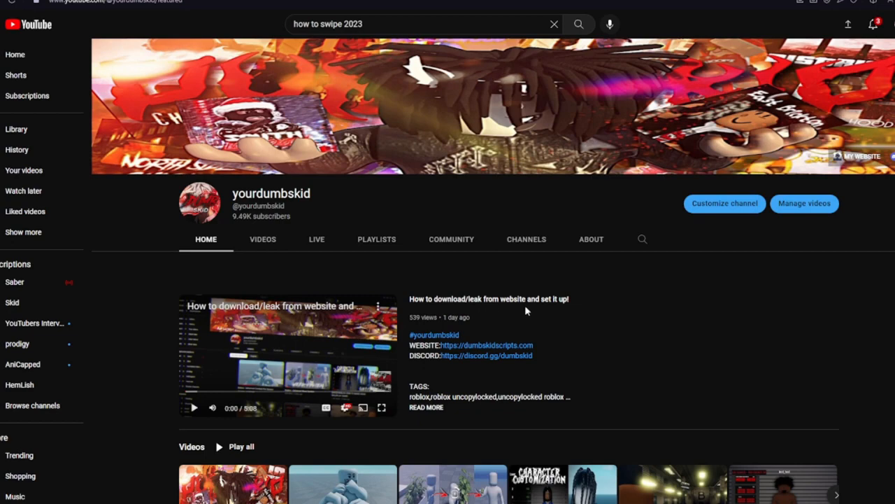
pyautogui.moveTo(209, 311)
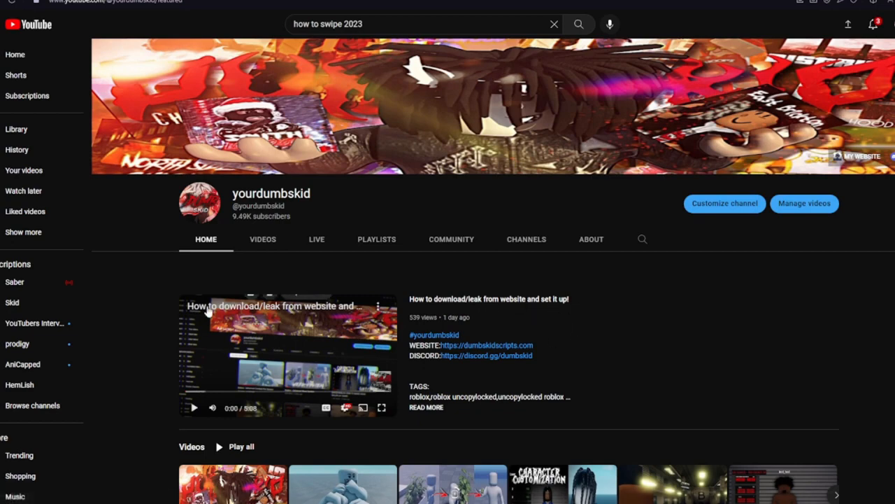
pyautogui.moveTo(364, 409)
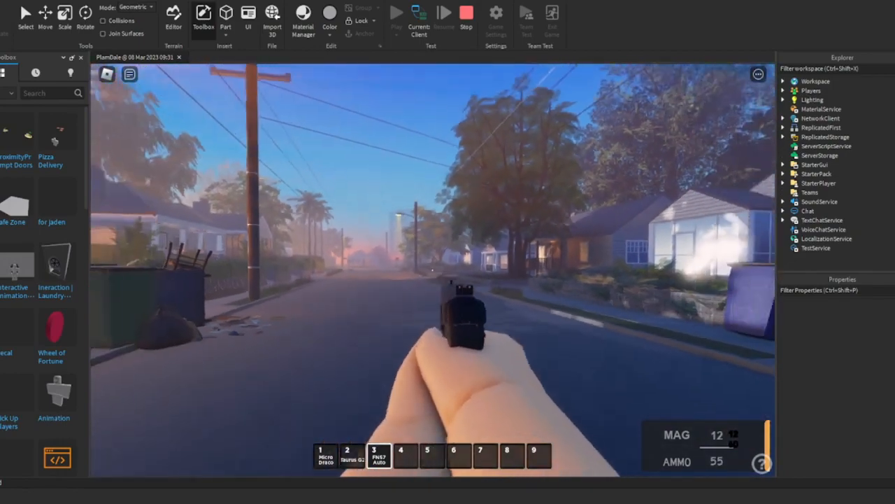
# Step: Equip the rifle from hotbar slot 1, bringing the HUD to MAG 30, AMMO 60
pyautogui.press('1')
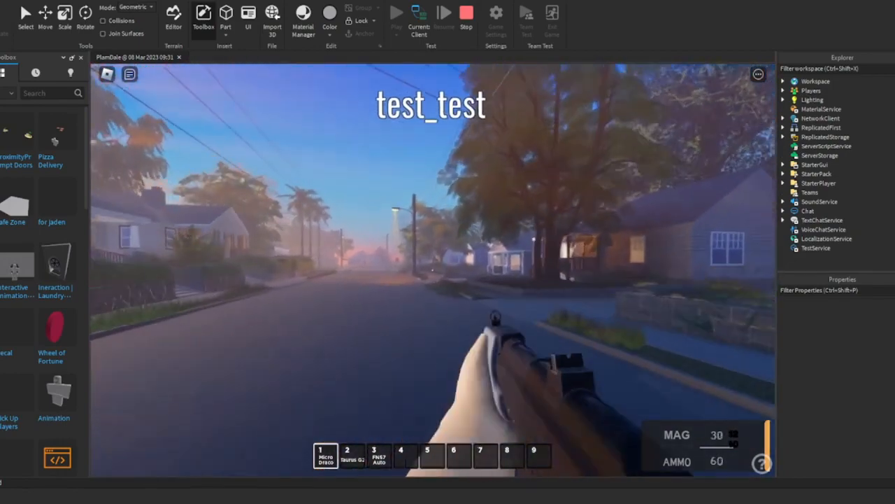